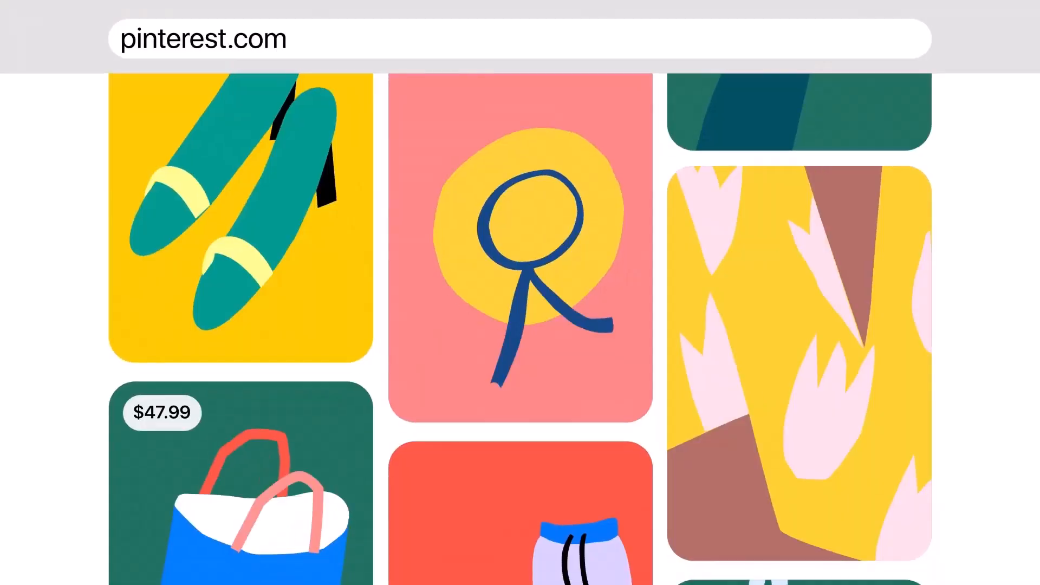
Step: View the Teacher Gifts pin on the Gift Ideas board, then return to the fashion feed
scroll(down, 3)
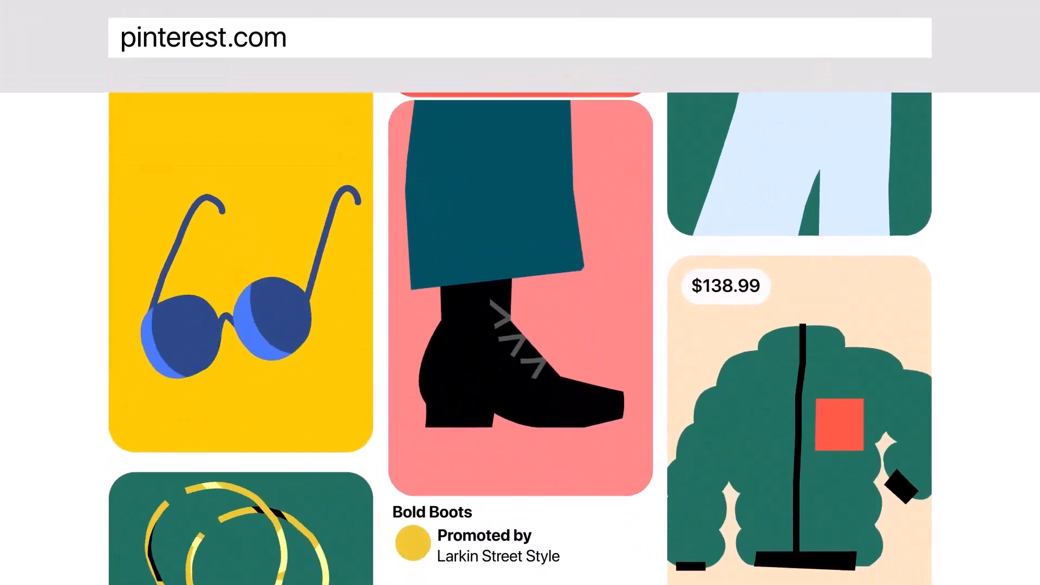
click(513, 324)
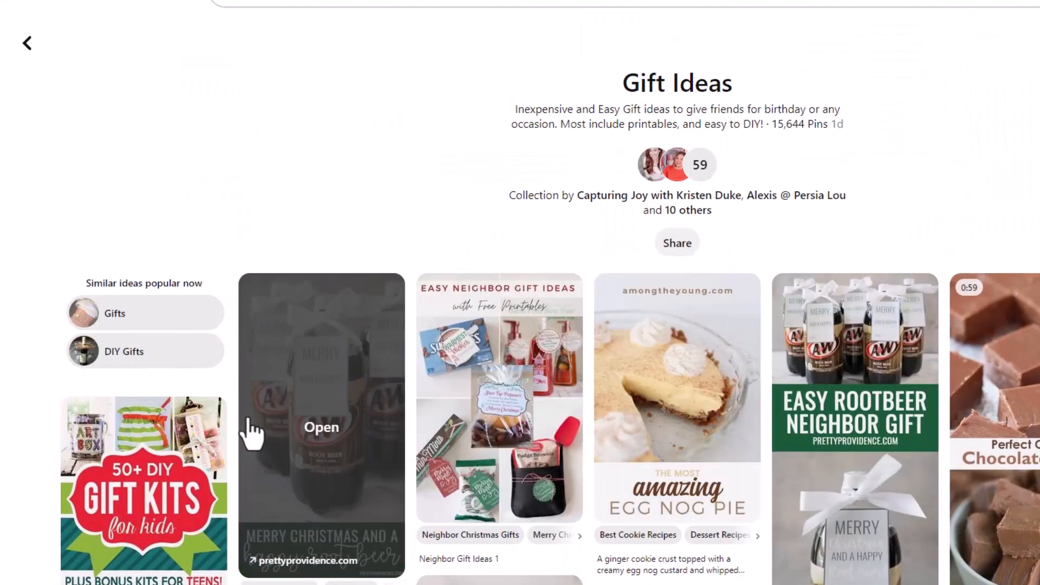
scroll(down, 3)
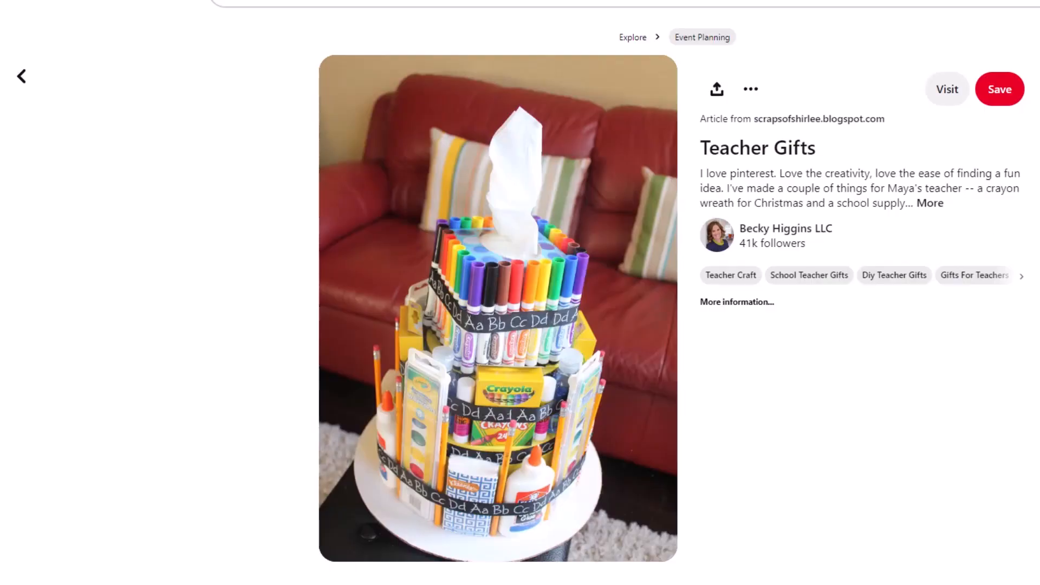
scroll(down, 3)
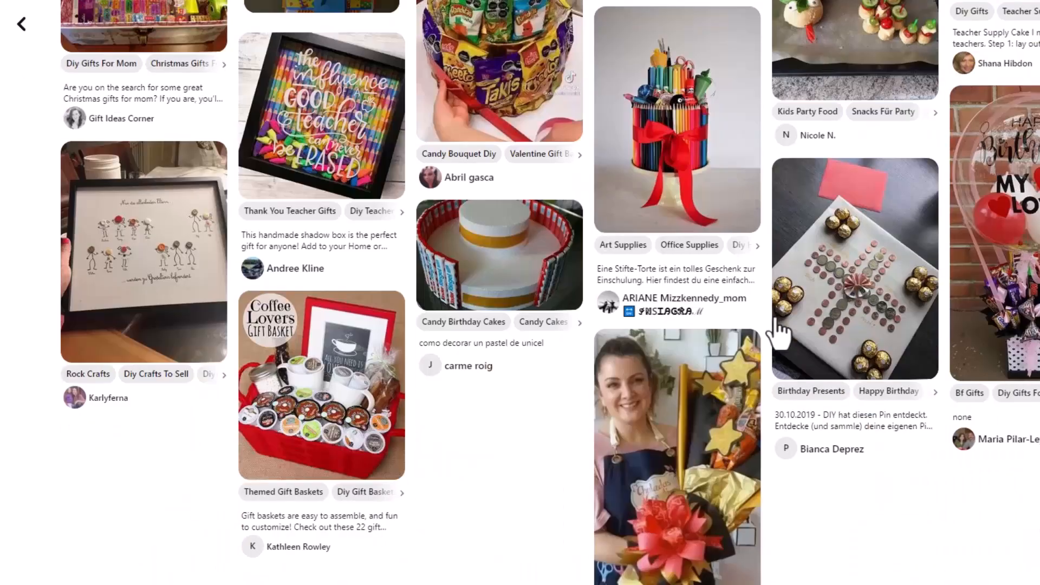
click(677, 124)
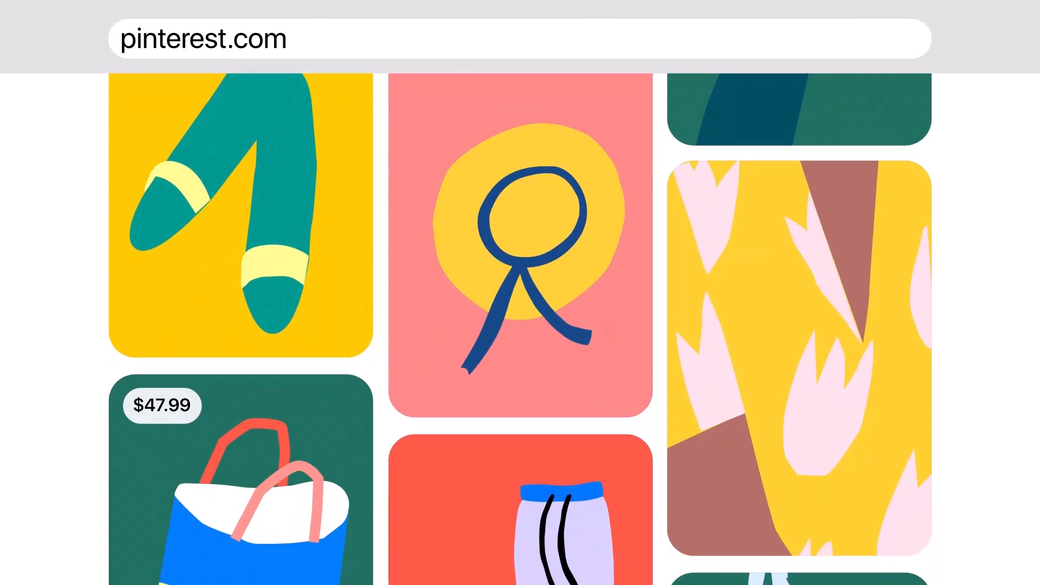
Step: Scroll the feed and open the gift ideas grid with teacher and fitness gifts
scroll(down, 3)
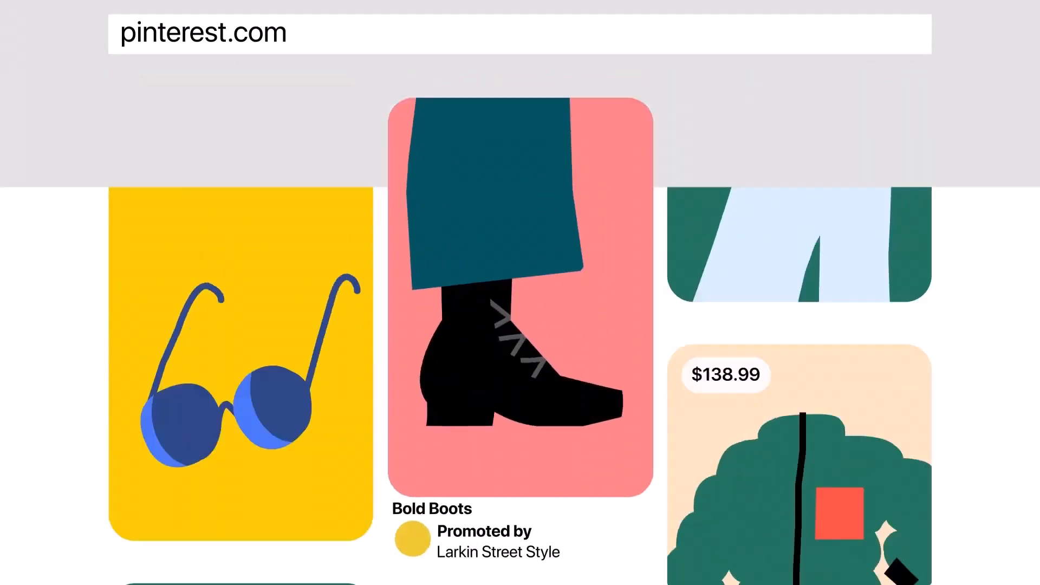
click(513, 297)
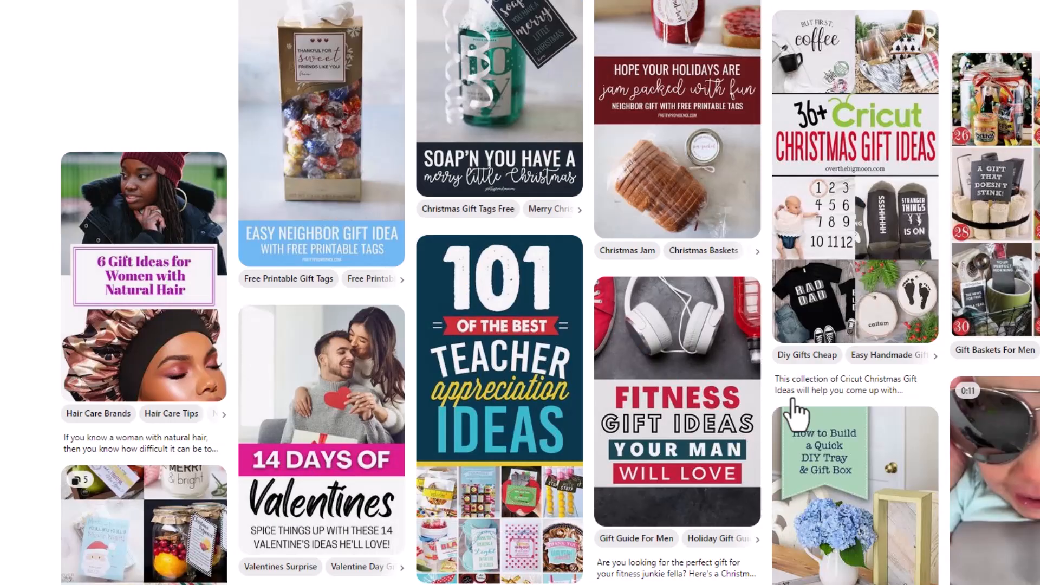
scroll(down, 3)
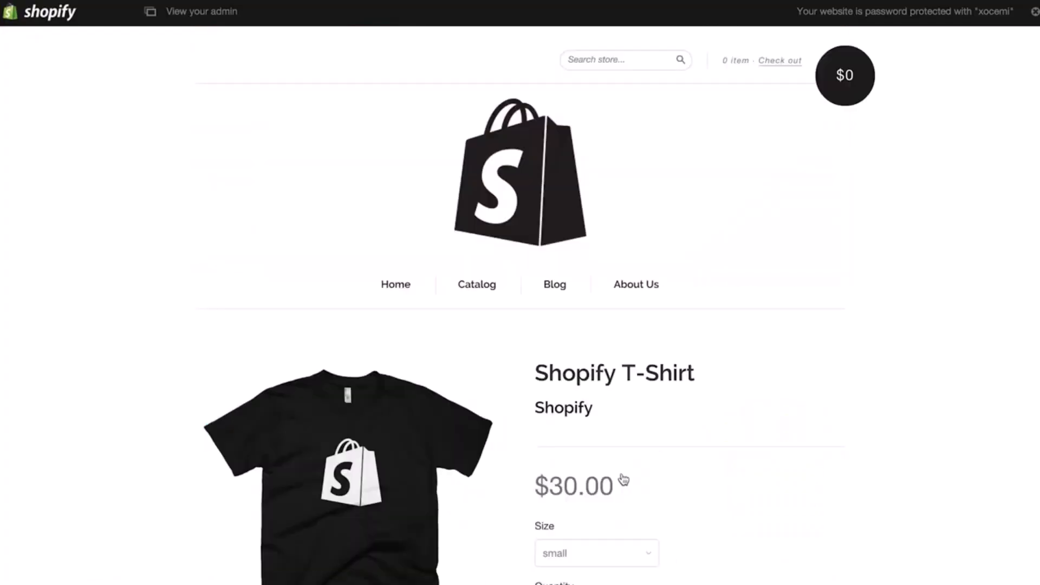
Step: Show the small, medium and large size options for the $30.00 Shopify T-Shirt
click(596, 568)
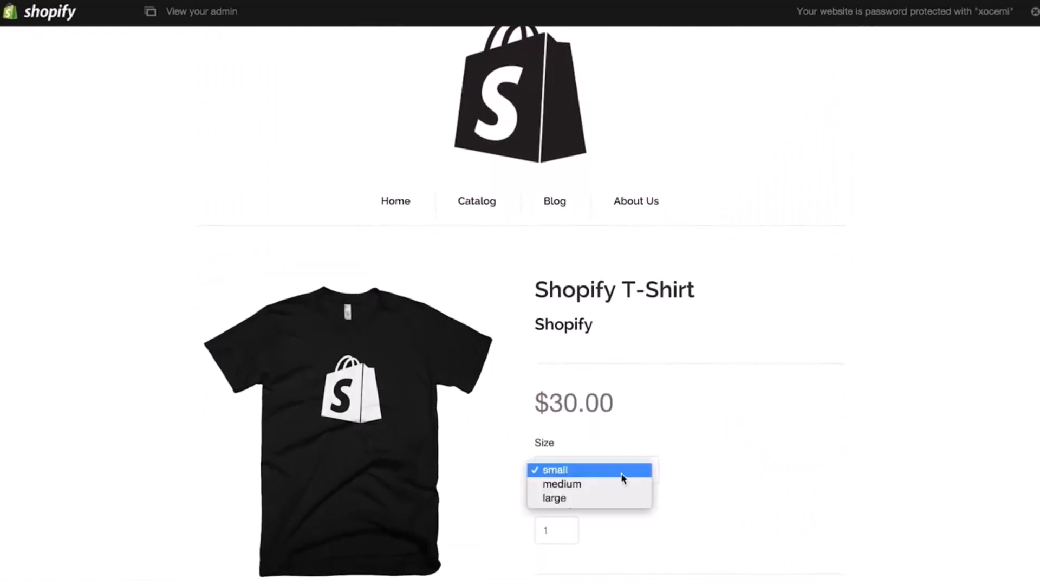
click(562, 484)
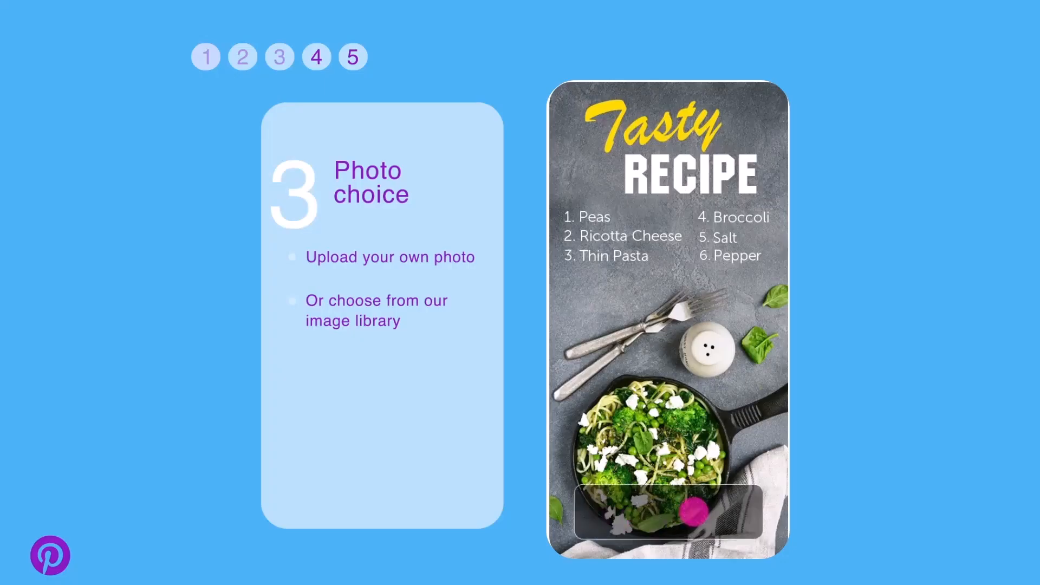
Step: Move the Tasty Recipe pin walkthrough from step 3 Photo choice to step 4 Select text
click(352, 57)
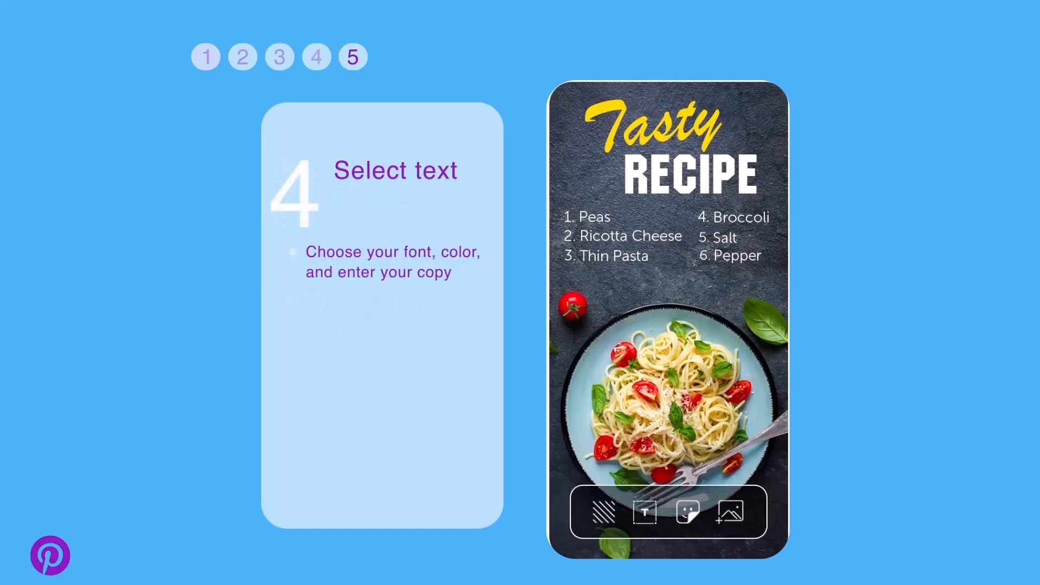
click(644, 511)
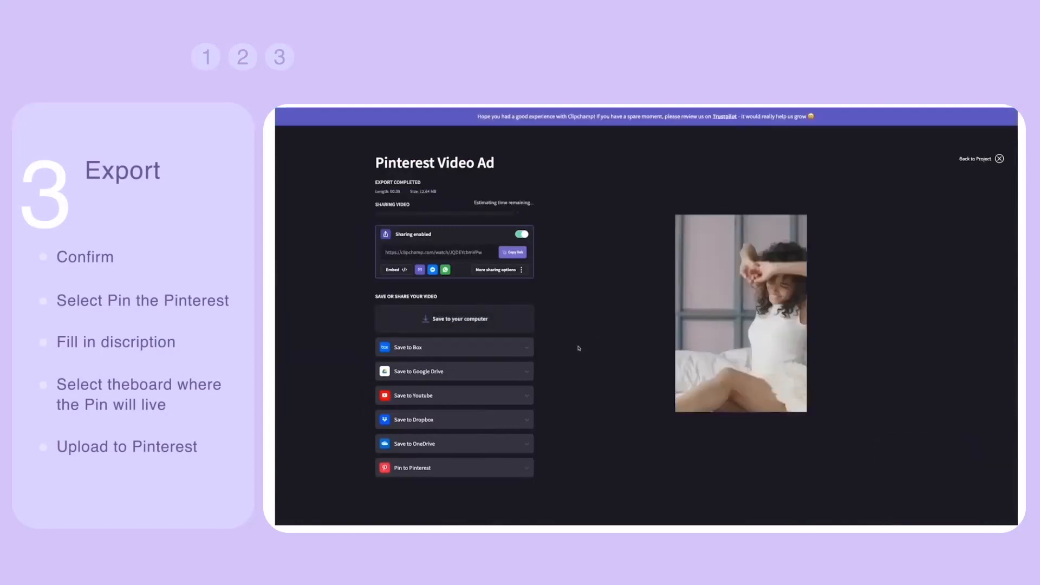
Step: Expand Pin to Pinterest for the video ad, clear the caption, and start choosing a board
click(455, 467)
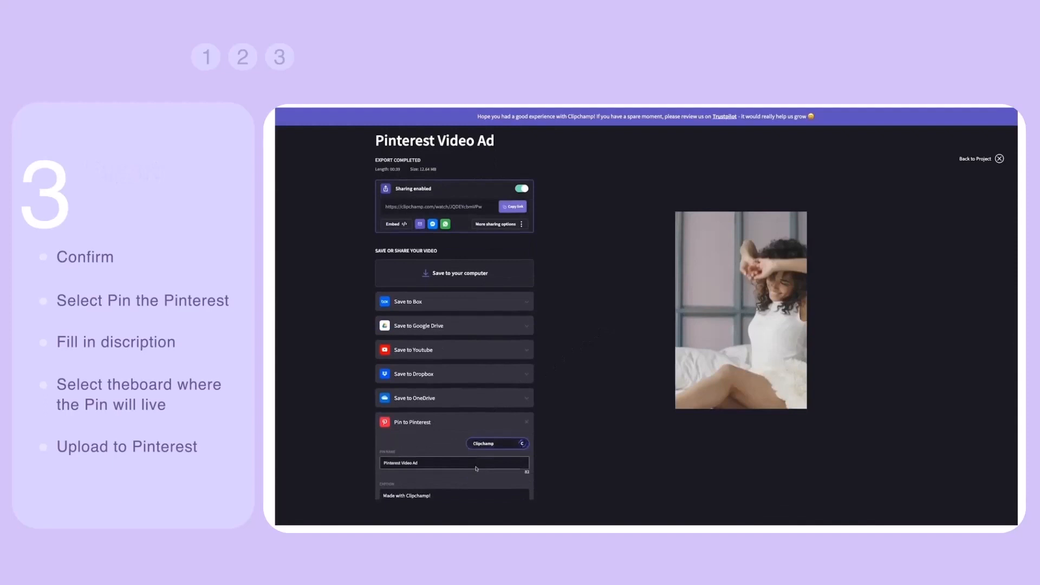
scroll(down, 3)
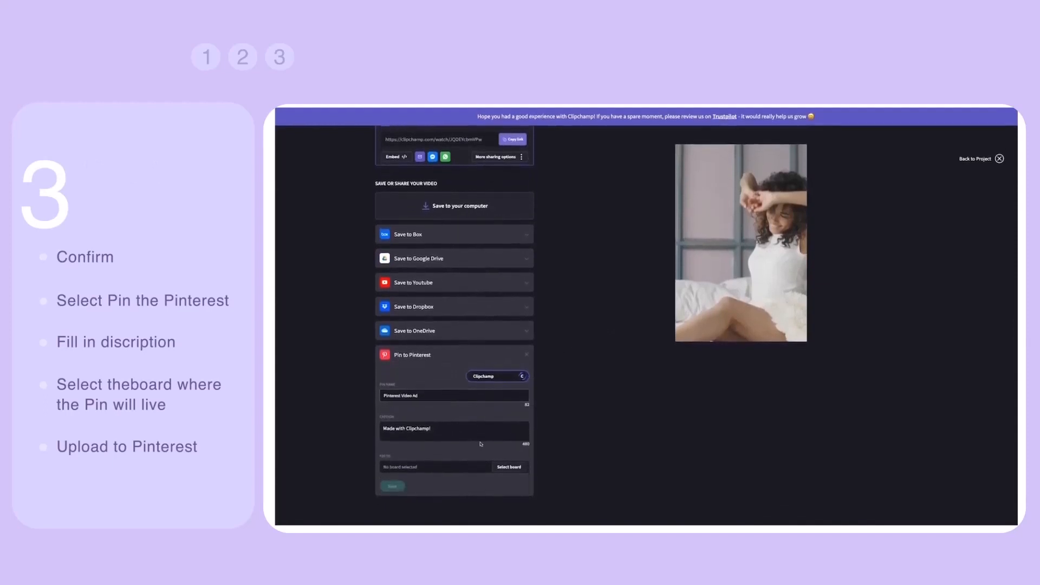
double_click(406, 429)
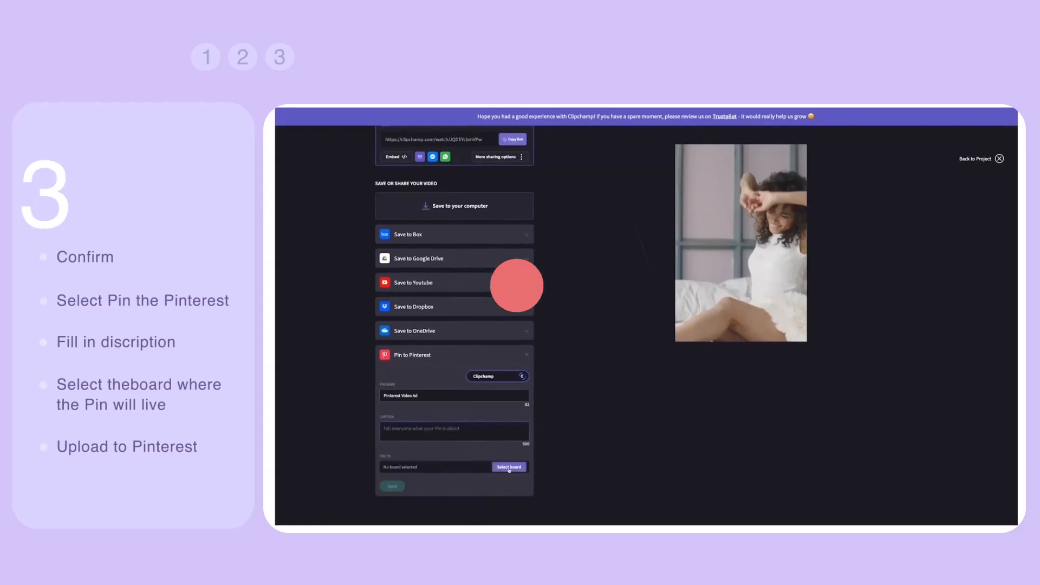
click(509, 467)
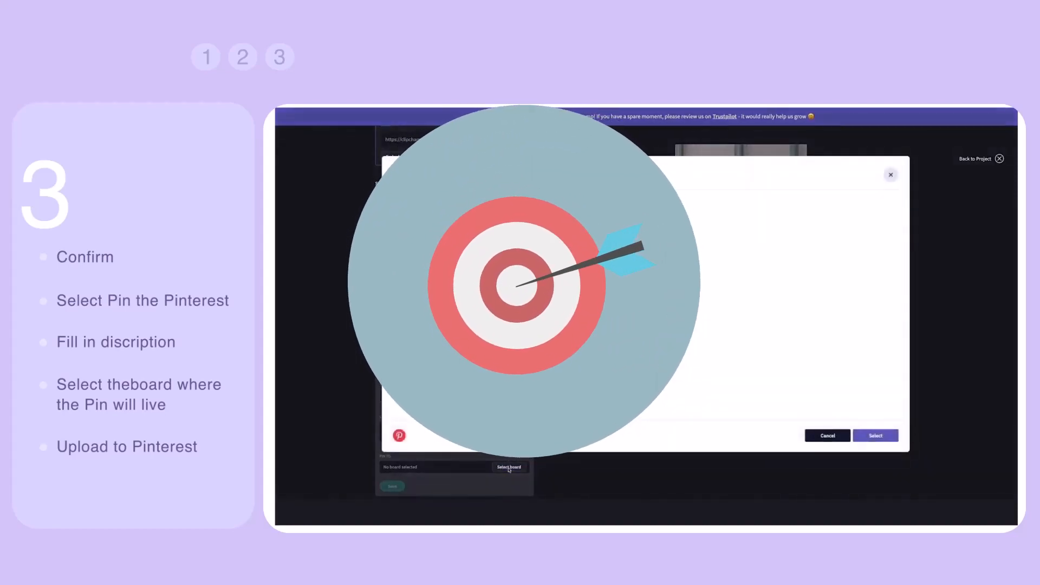